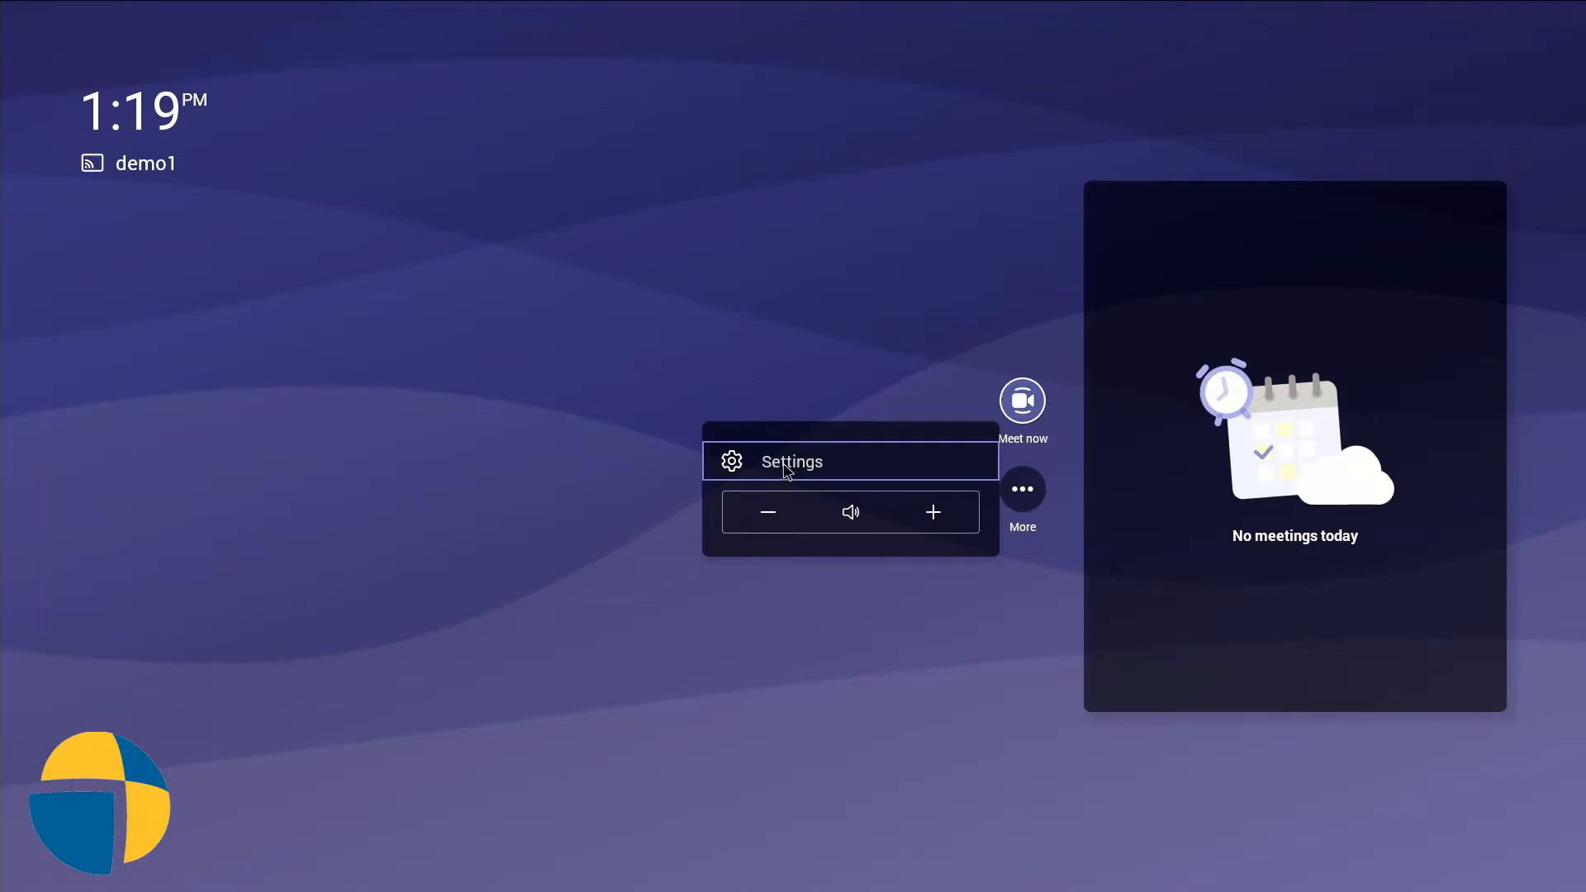
Step: Navigate from More to Settings and into the Device settings list
click(791, 461)
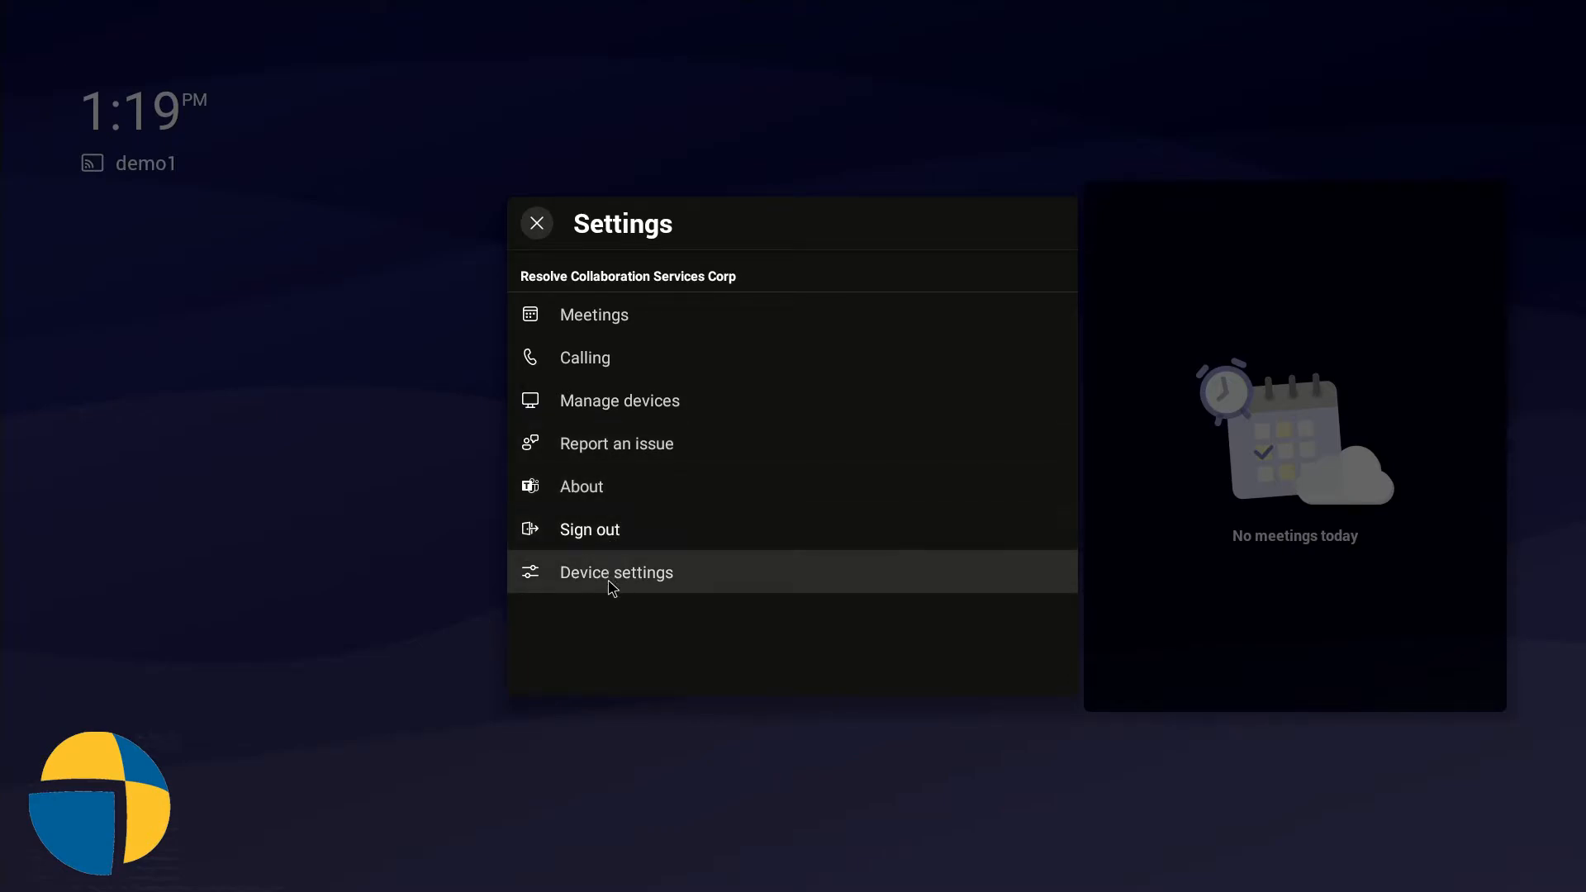
click(616, 572)
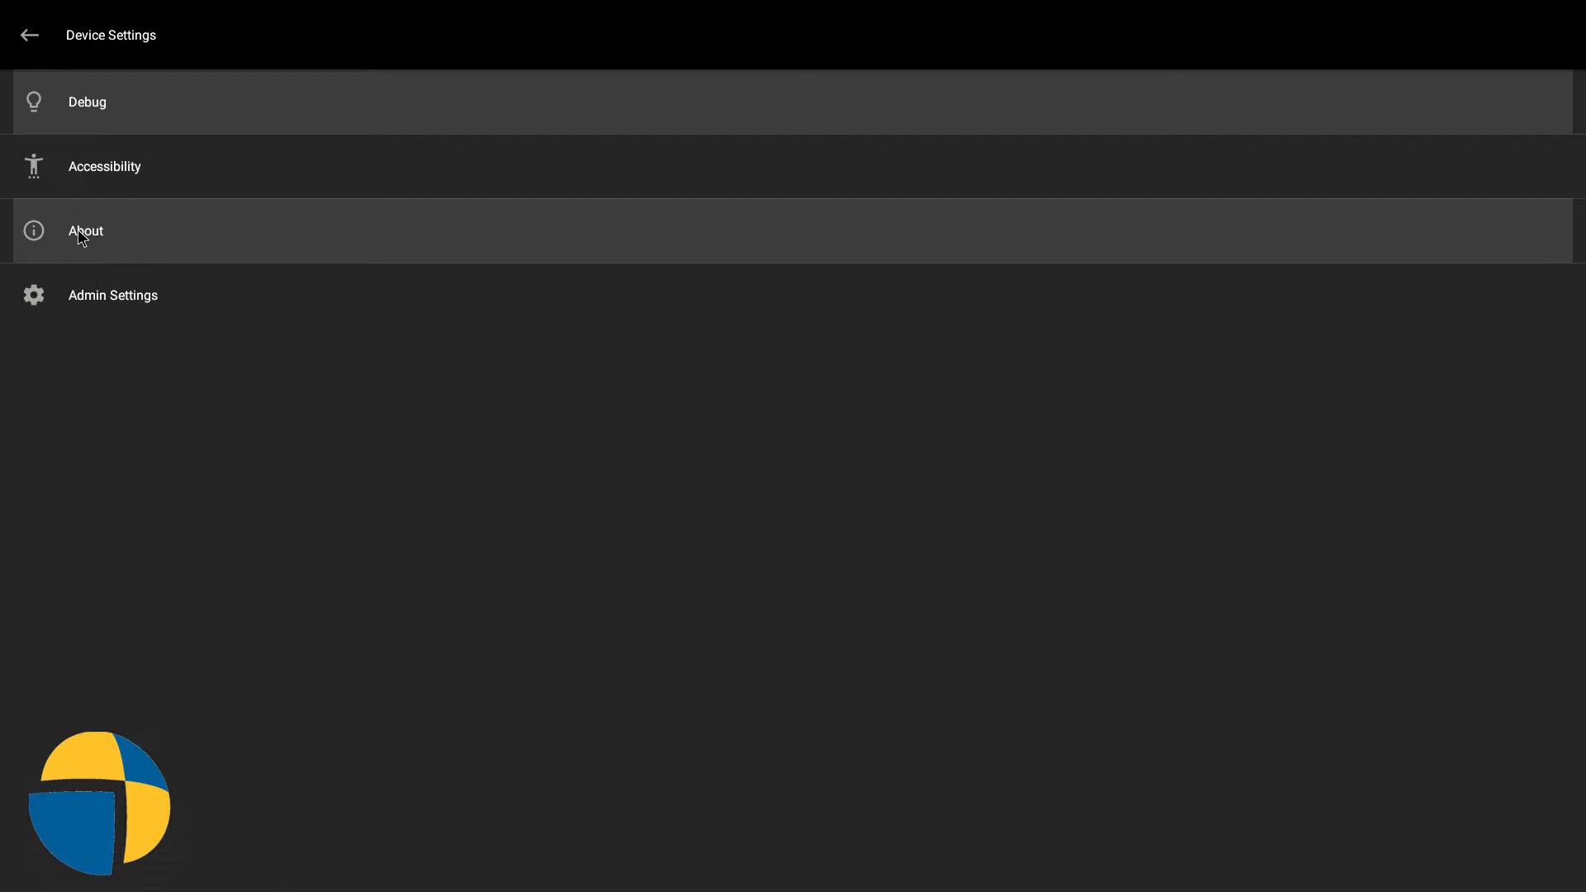
Step: Show the About page with IP address, MAC address, serial number and versions
click(85, 230)
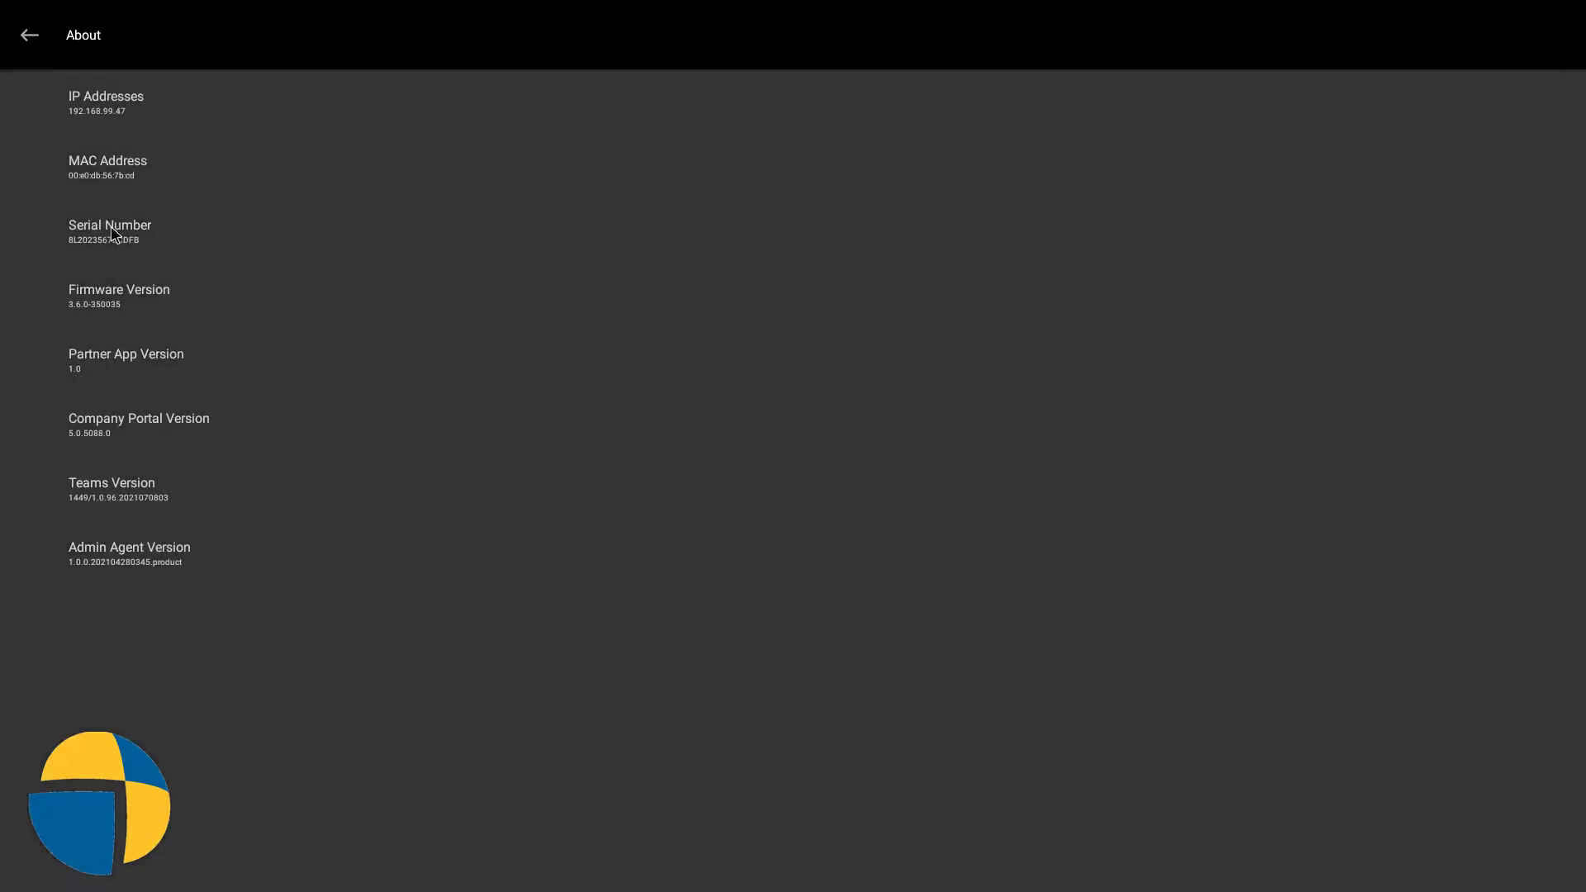
mouse_move(243, 241)
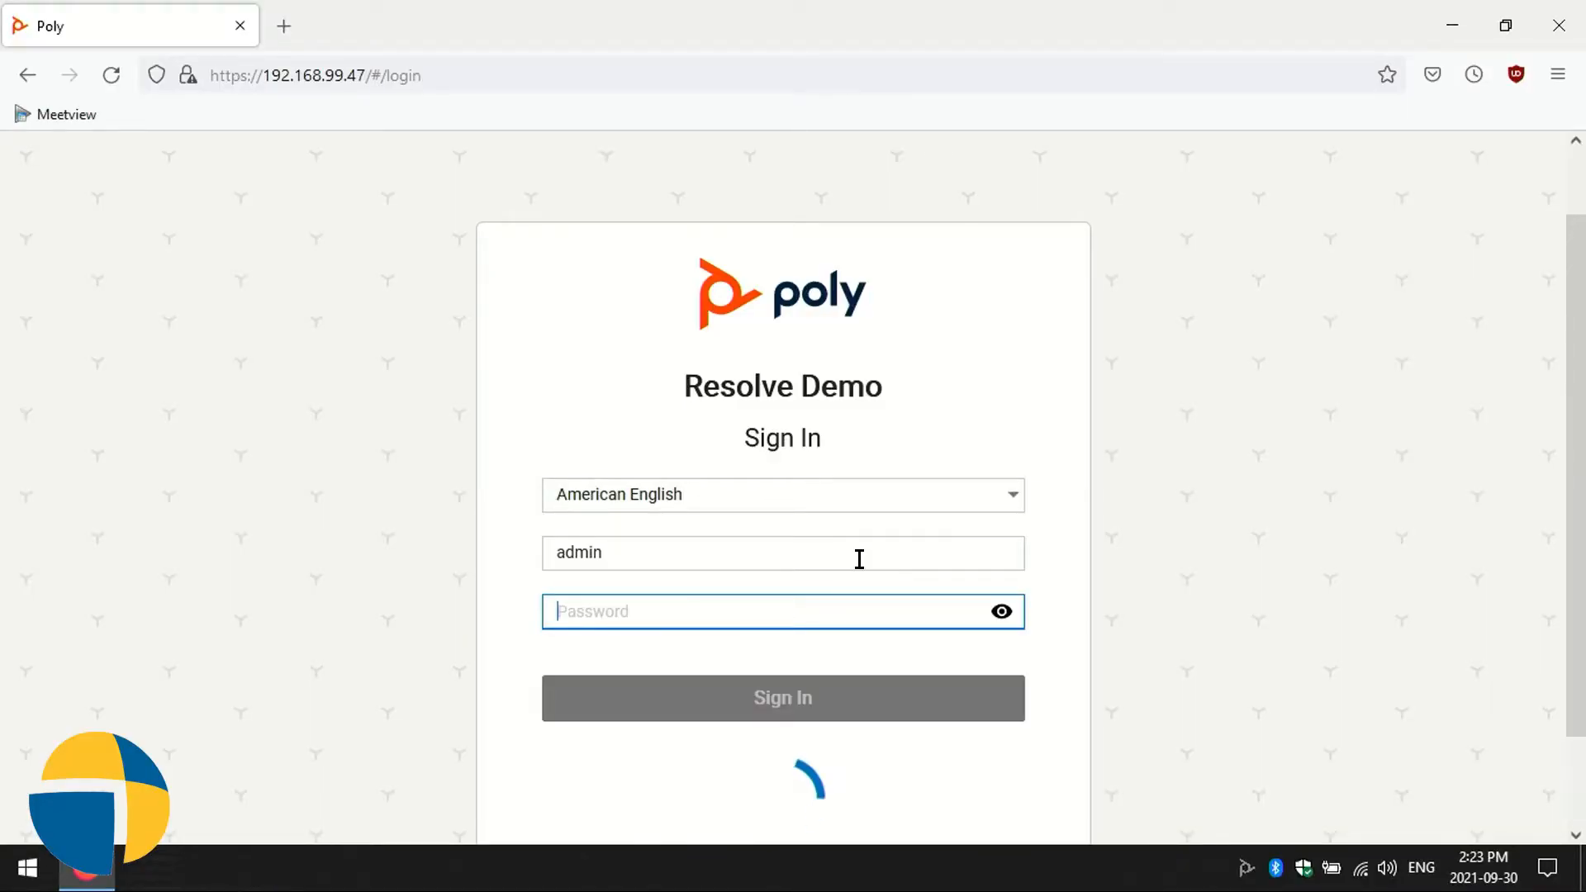
Step: Sign in as admin and dismiss the Last Login Information notice to reach the Dashboard
click(780, 697)
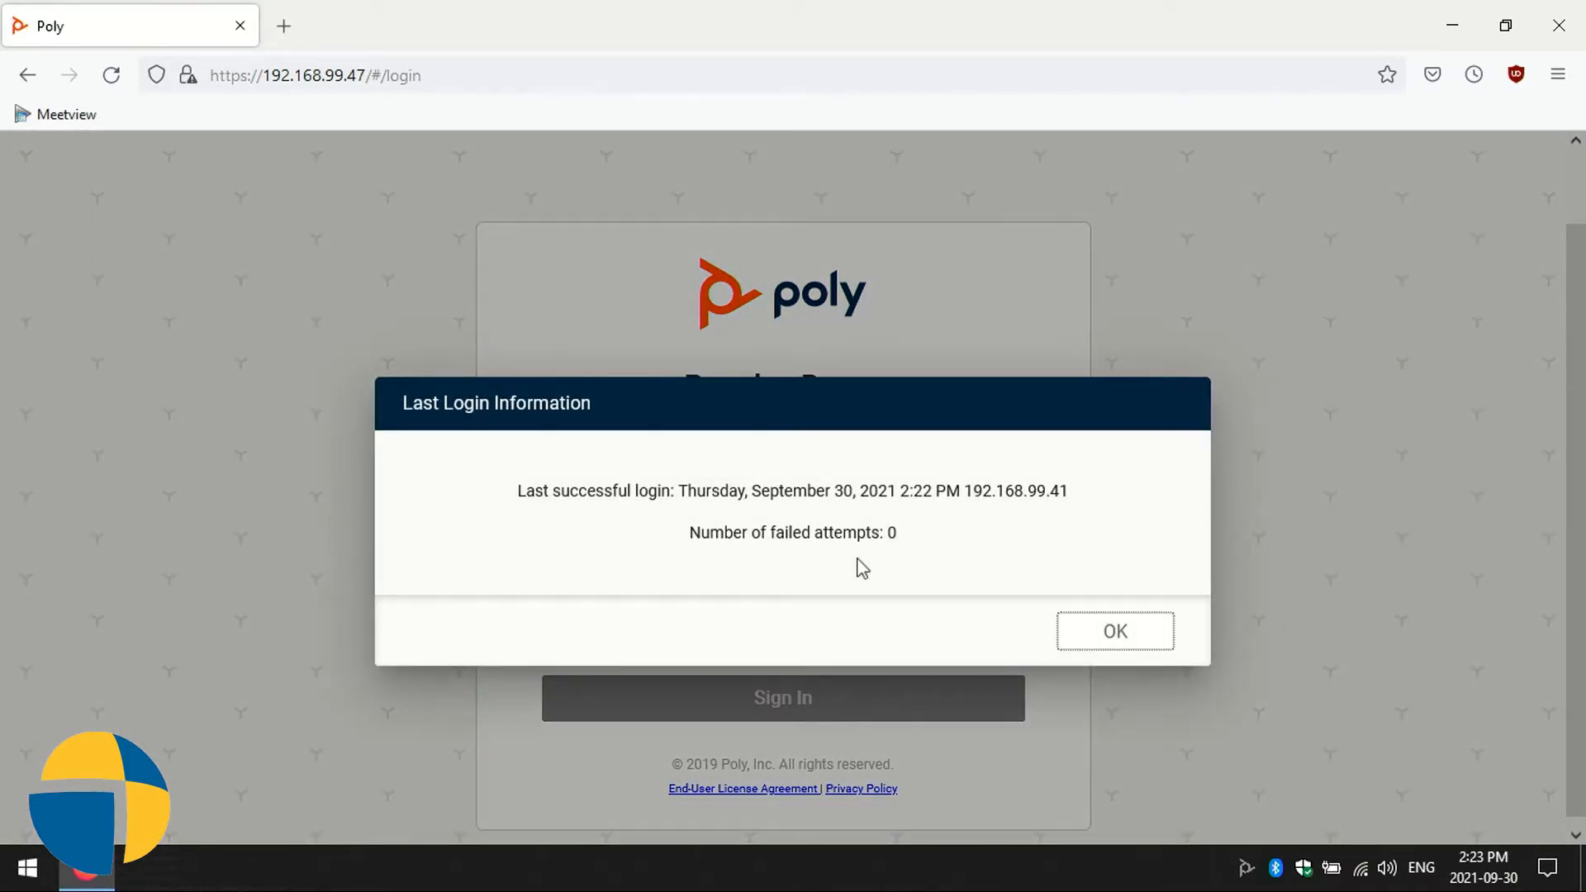
click(1113, 630)
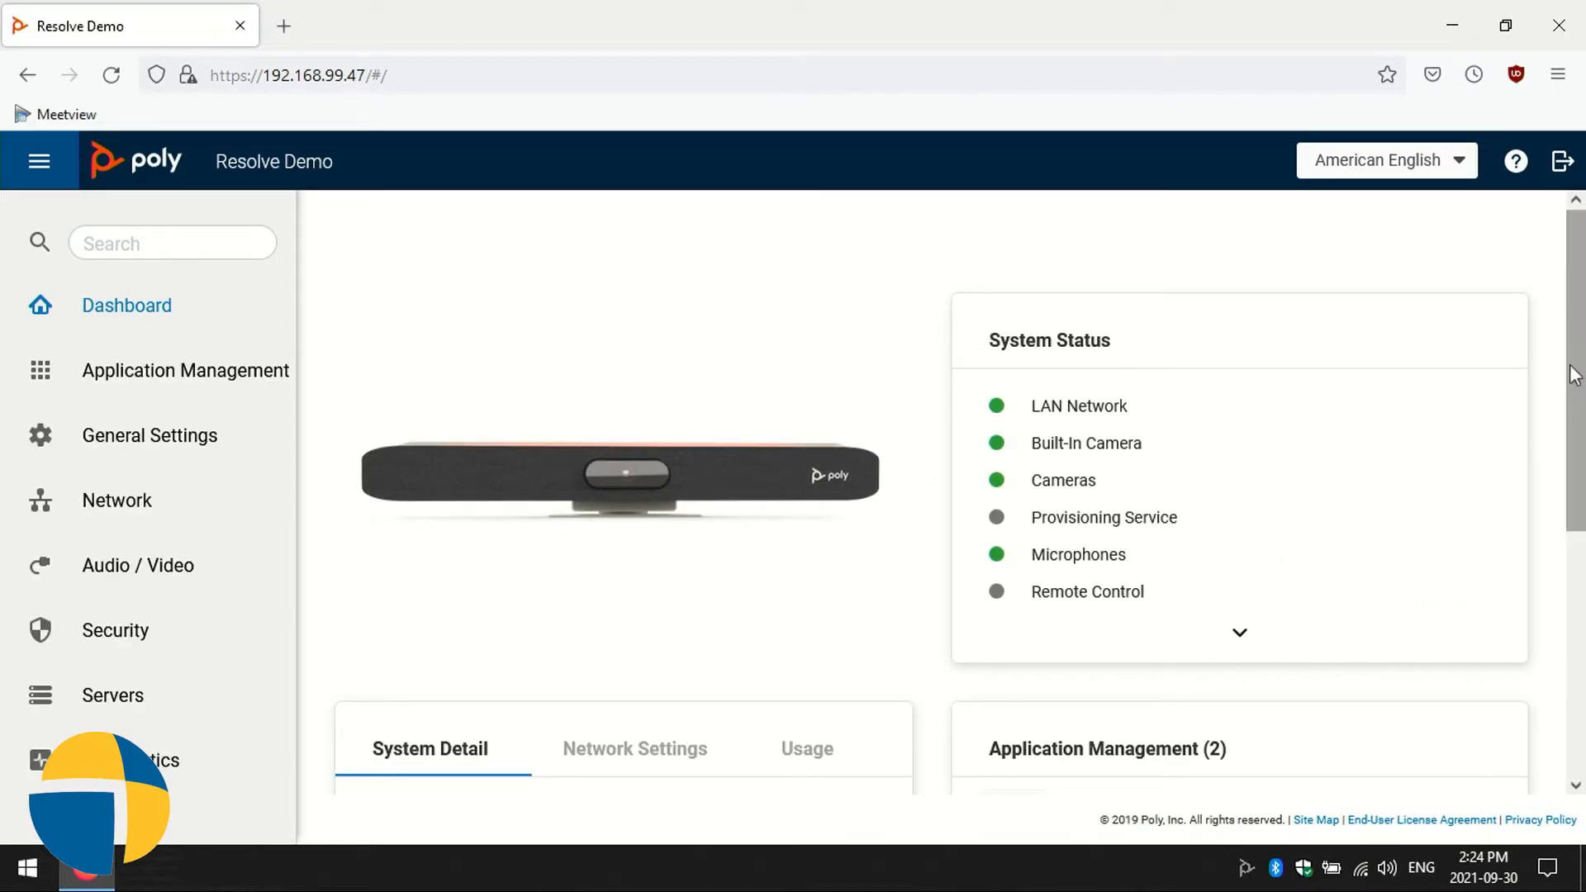
scroll(down, 3)
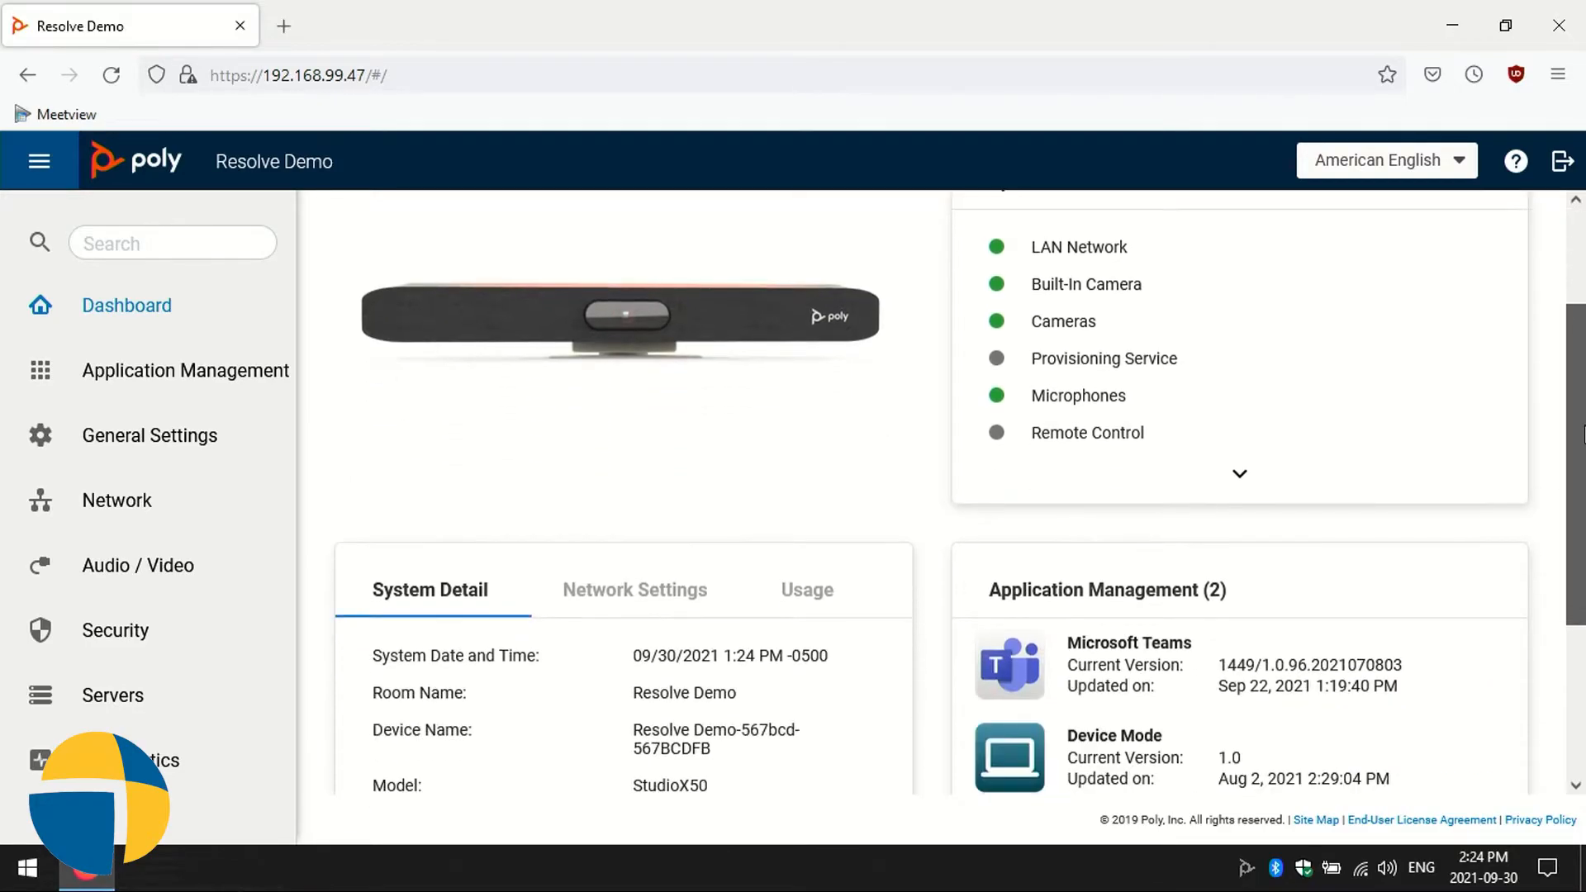
scroll(down, 3)
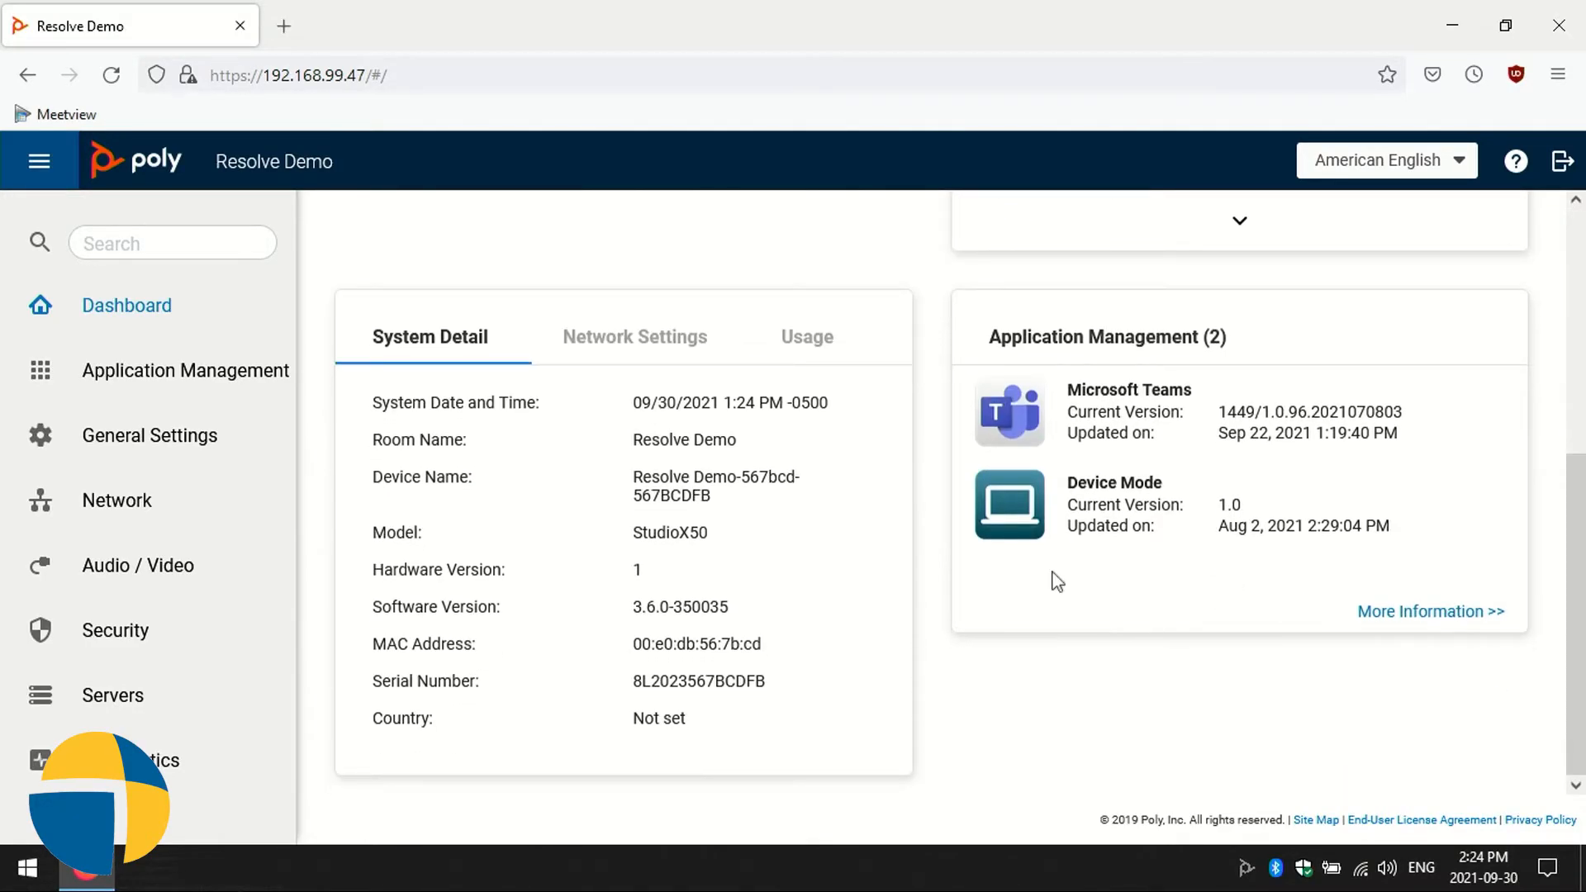
mouse_move(677, 694)
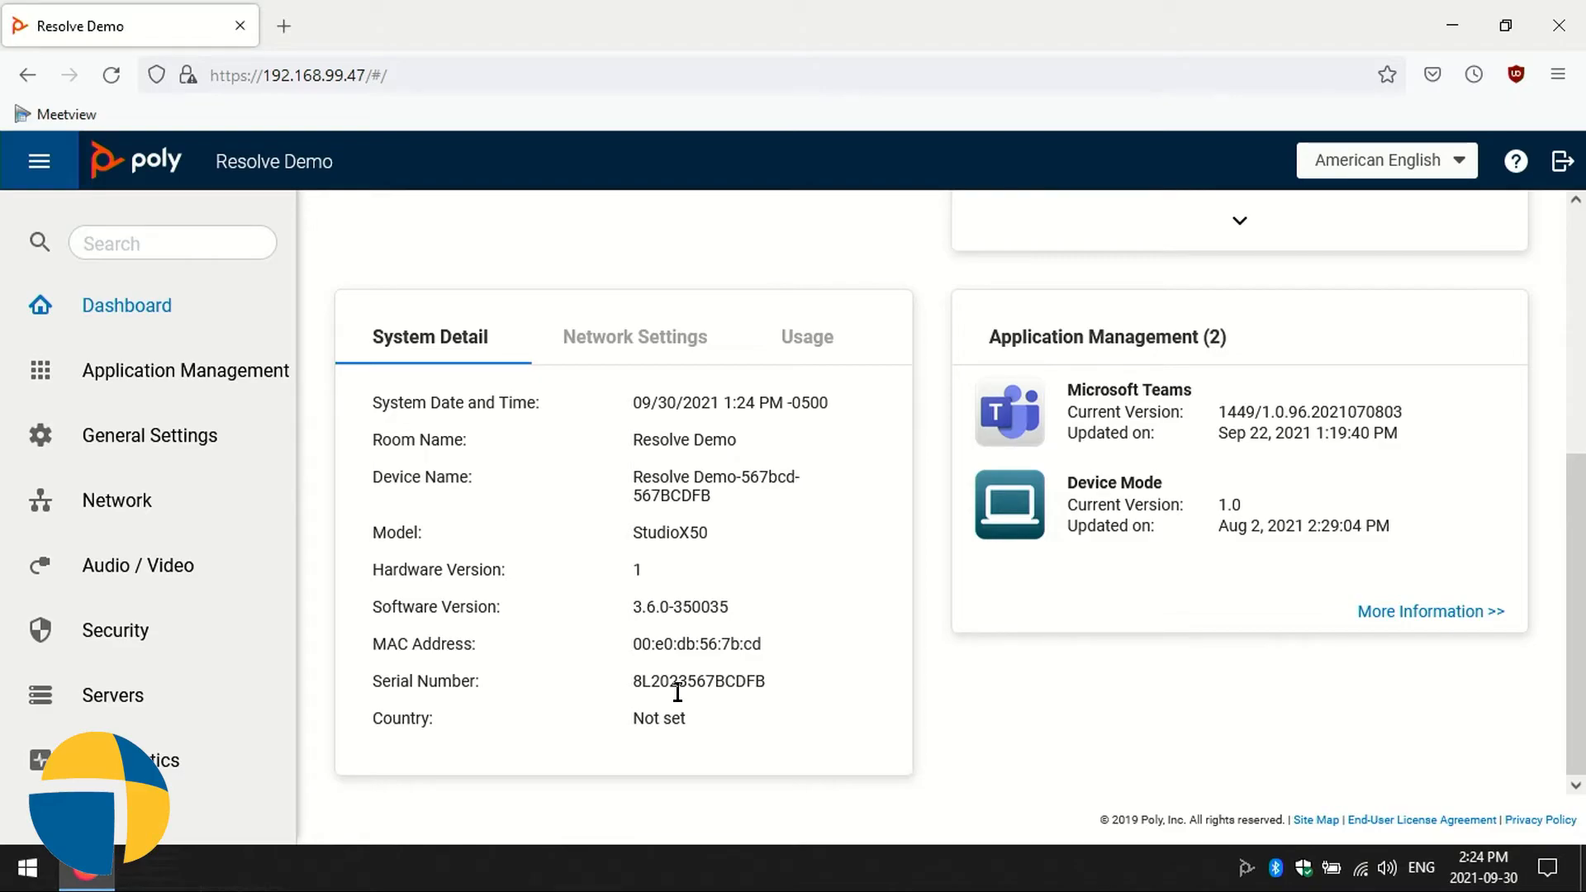
mouse_move(237, 533)
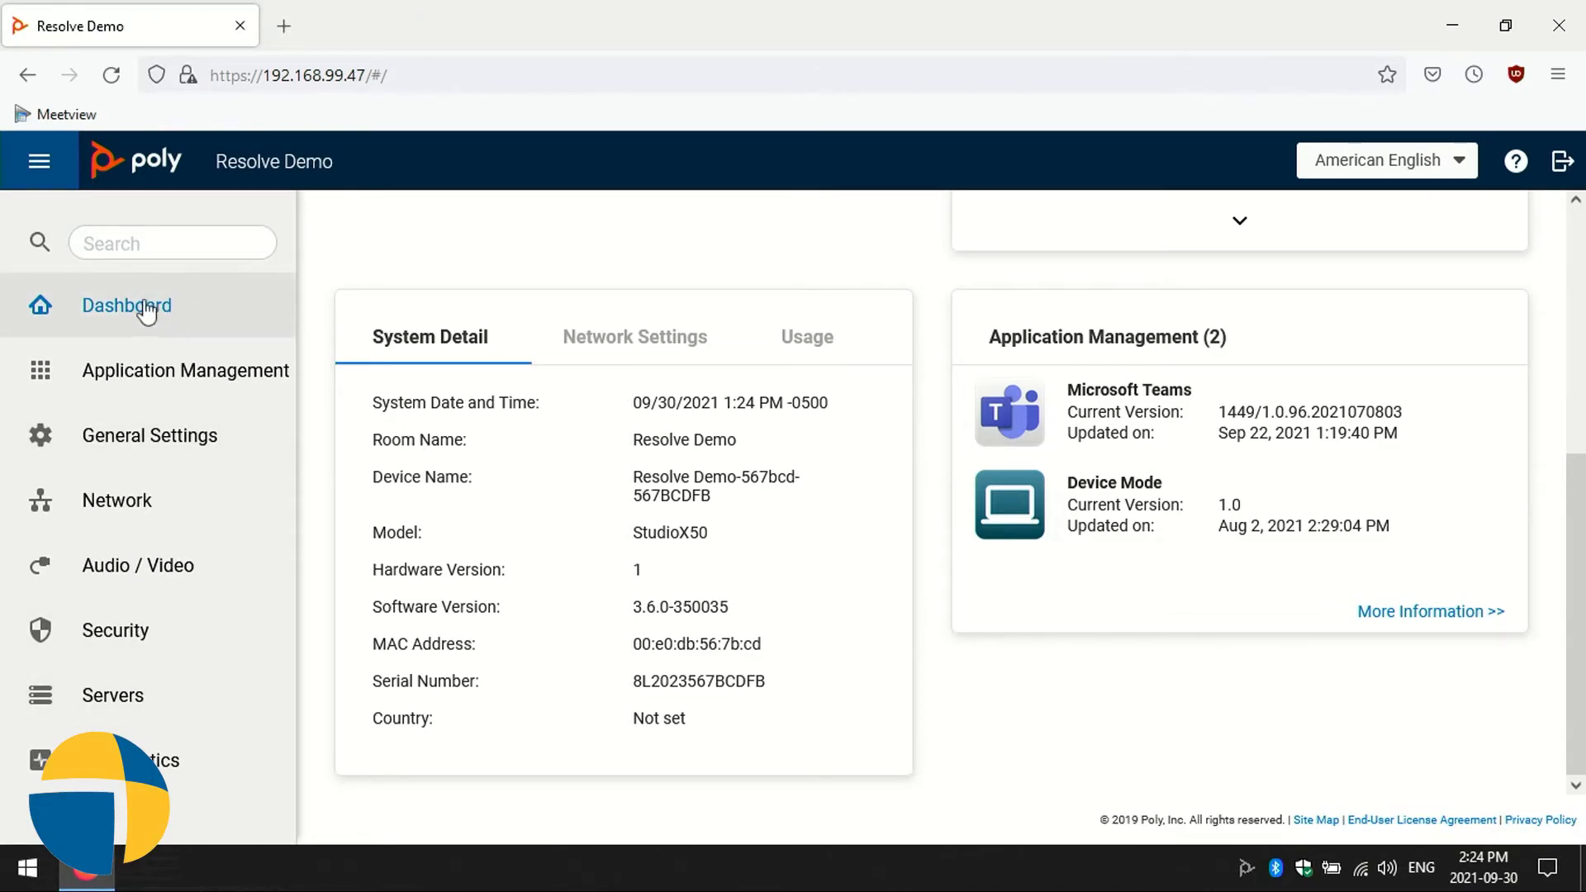
mouse_move(219, 299)
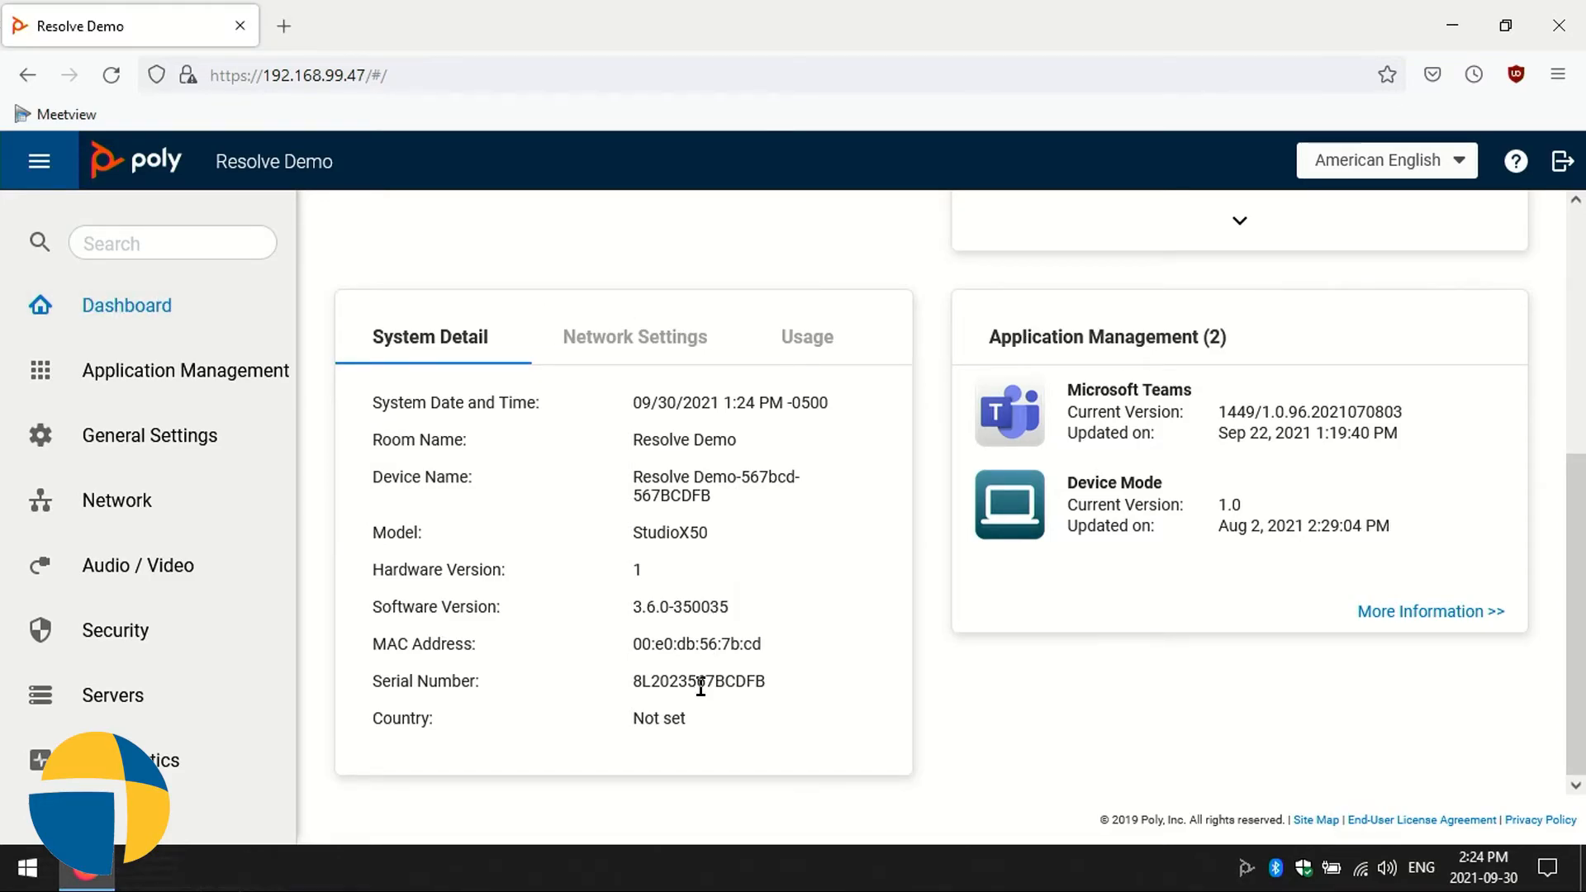
double_click(698, 681)
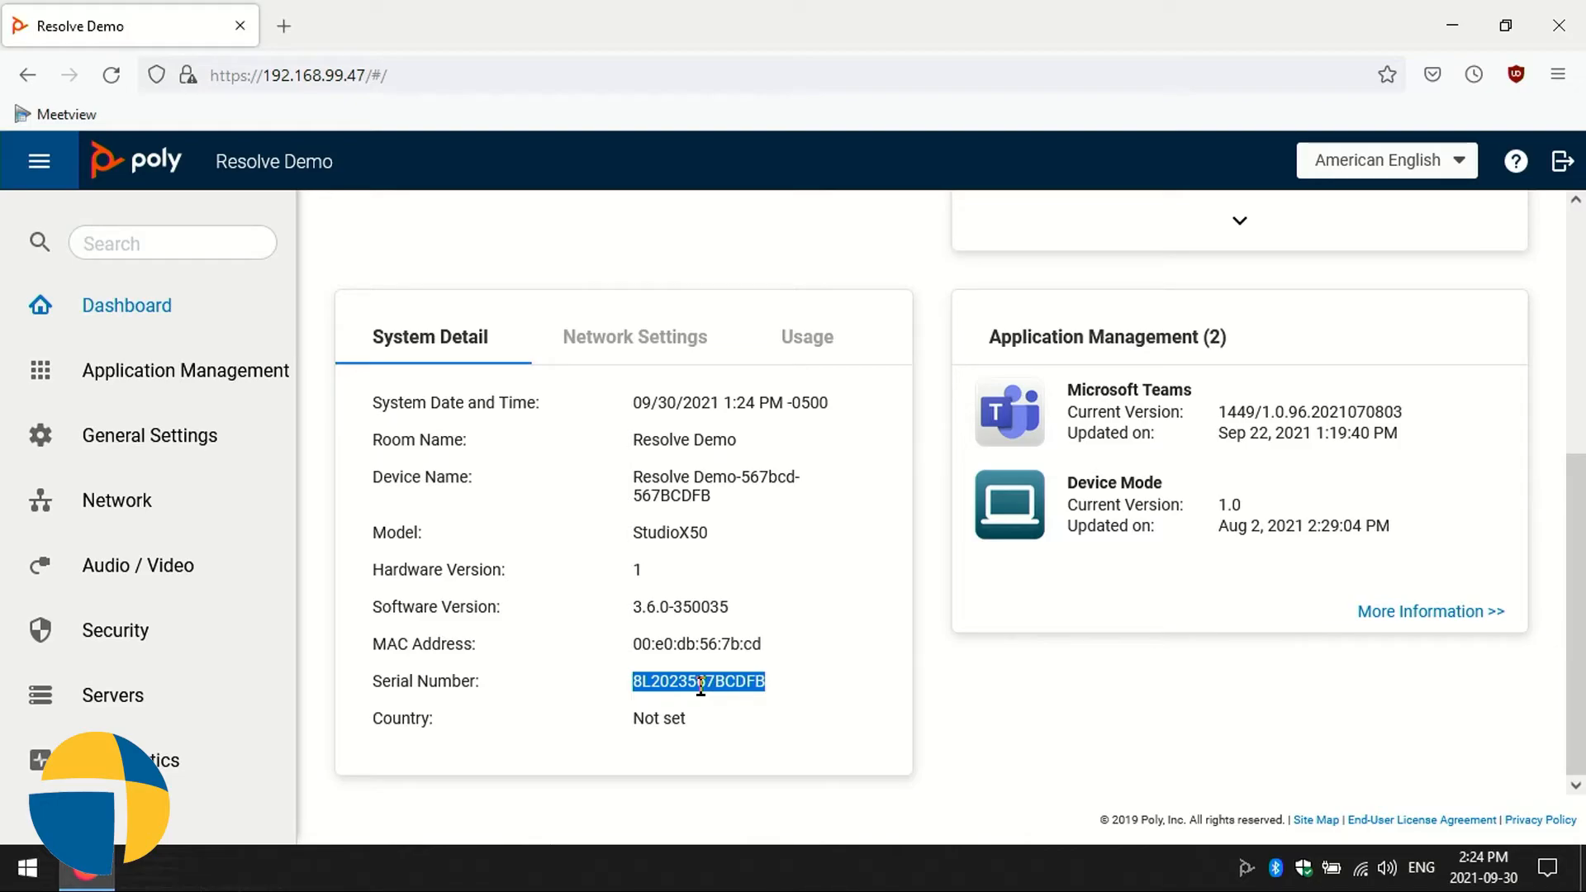